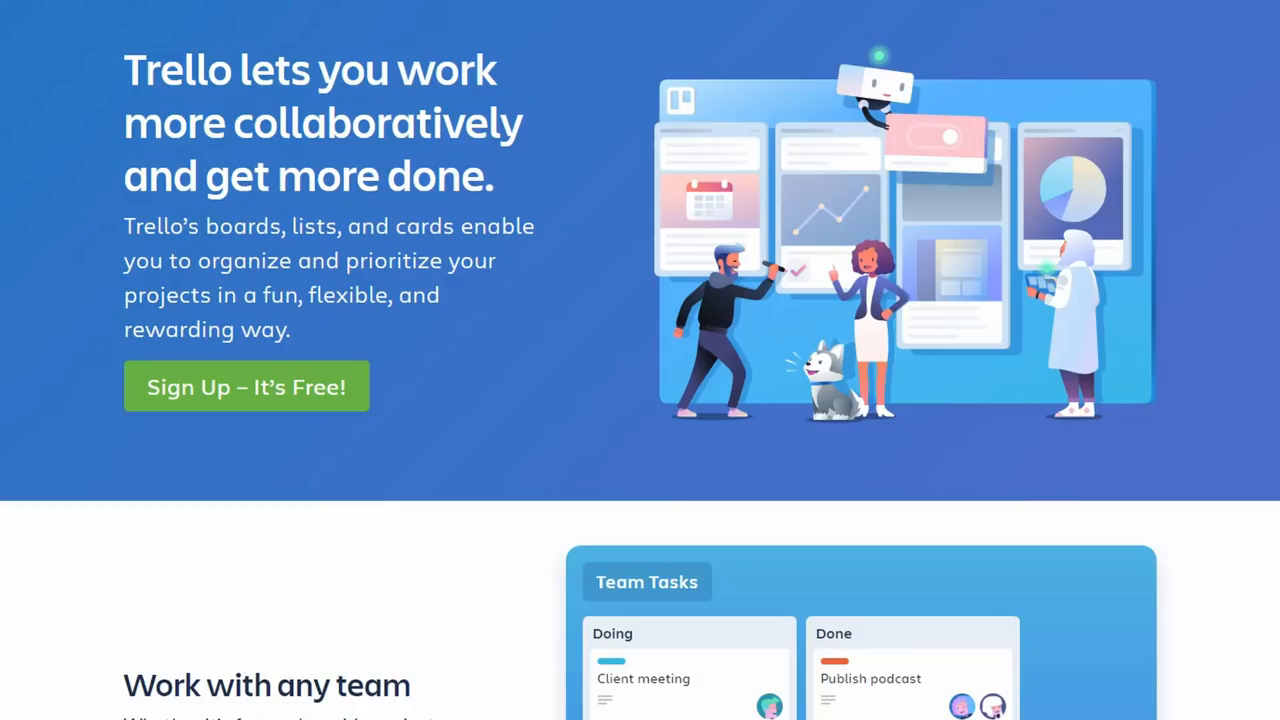
mouse_move(1062, 461)
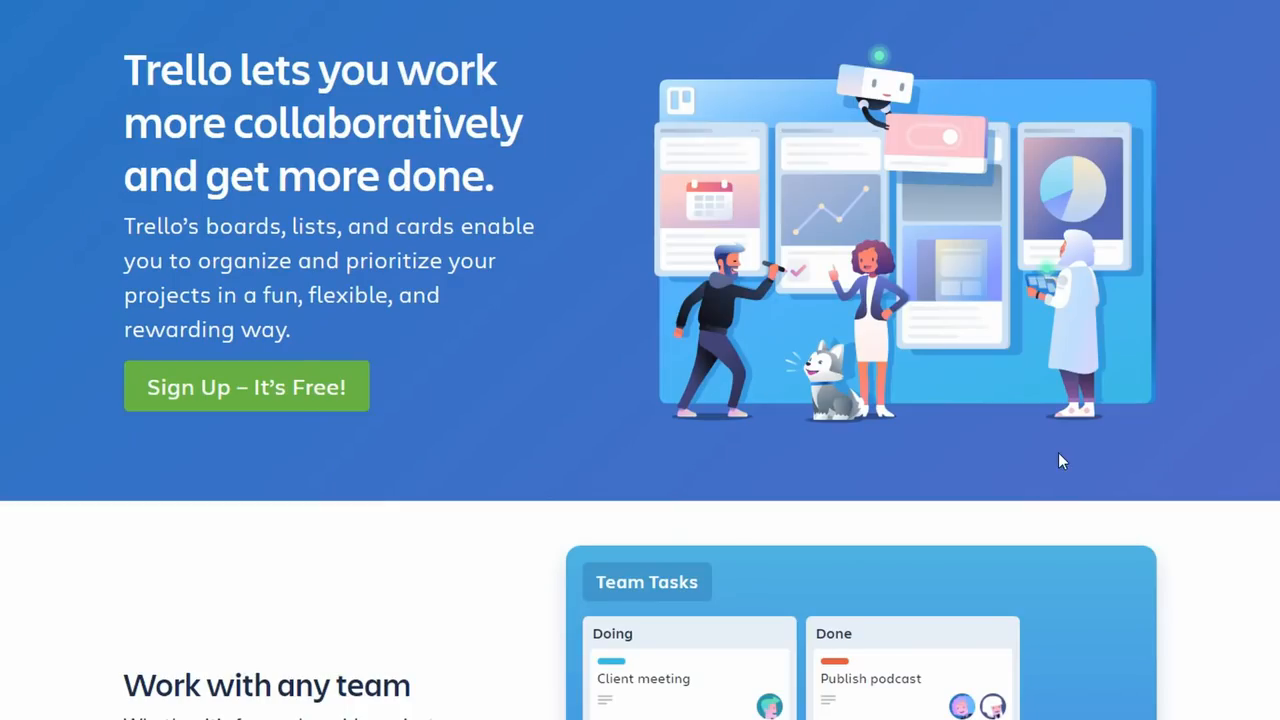
Scroll down the Blink board to reach the bottom of the Unscoped list.
scroll(down, 3)
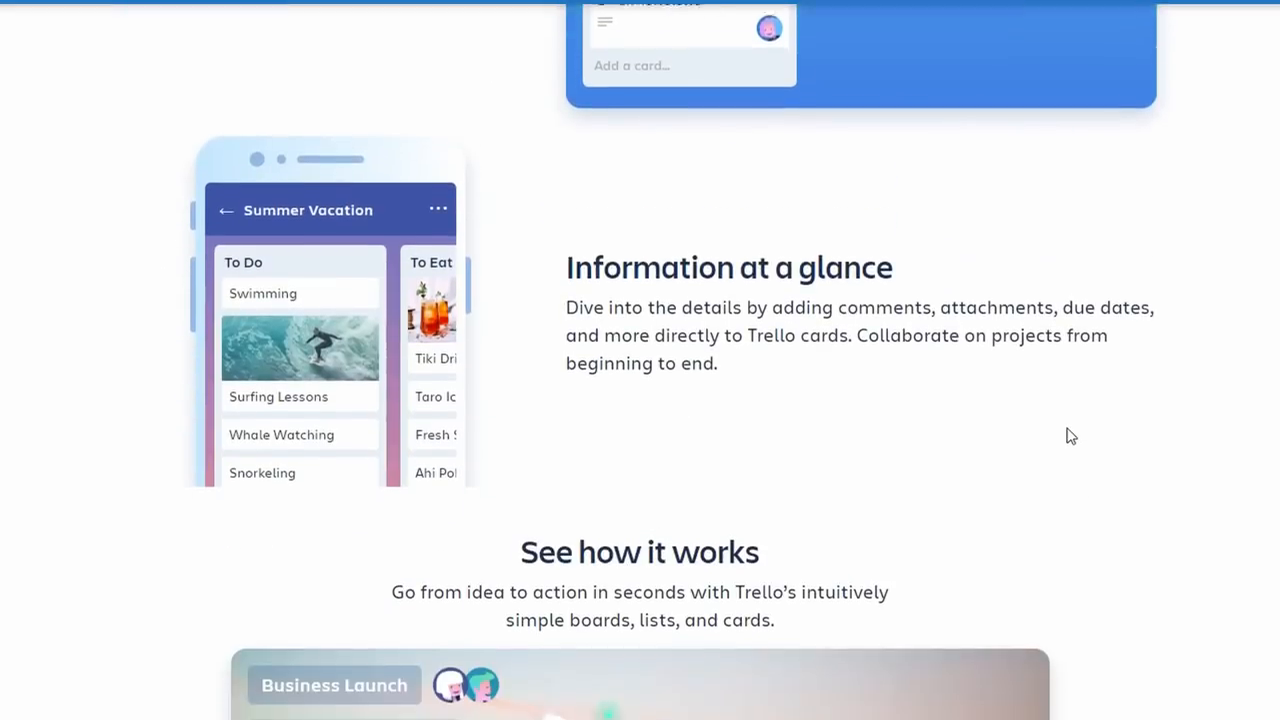
scroll(down, 3)
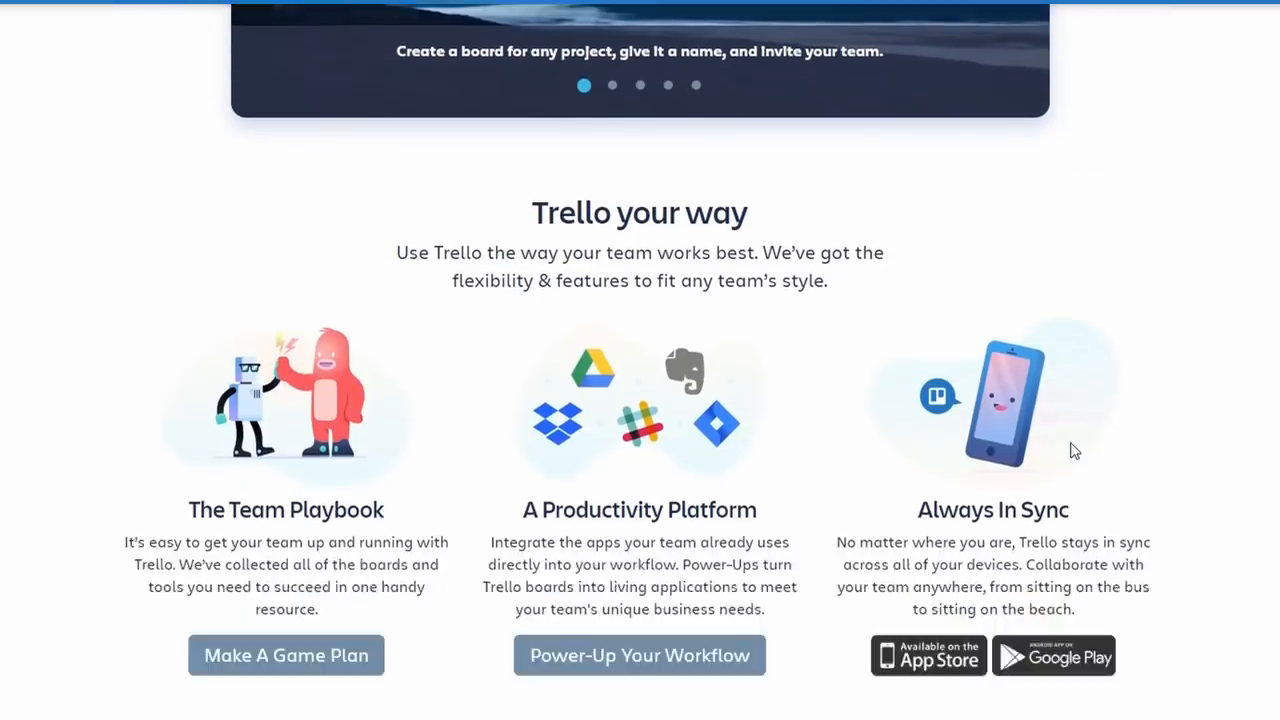
scroll(down, 3)
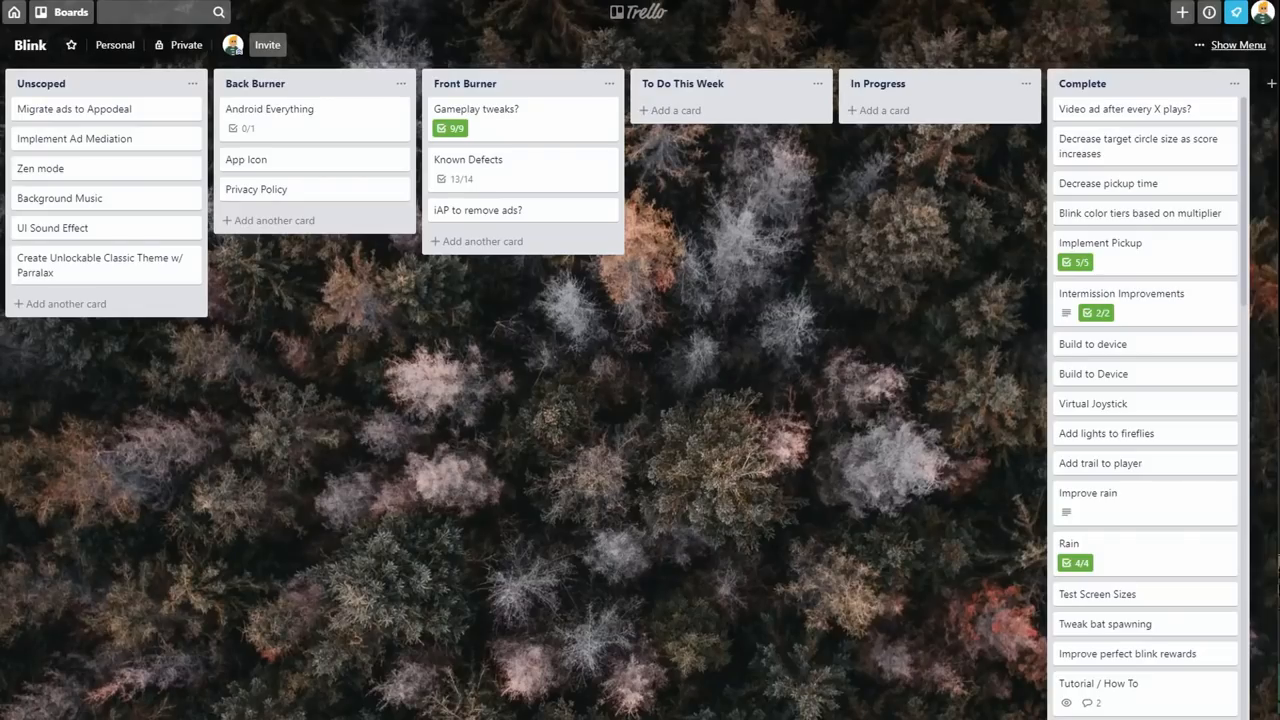
mouse_move(575, 583)
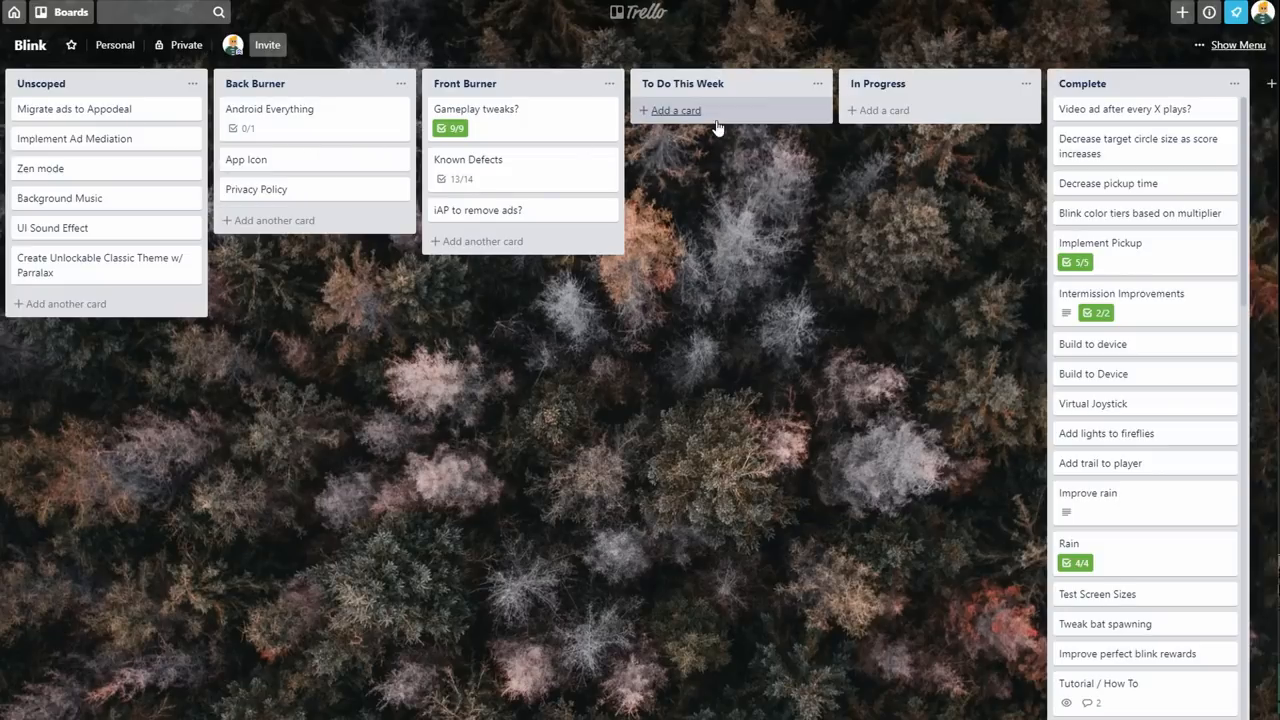
mouse_move(884, 110)
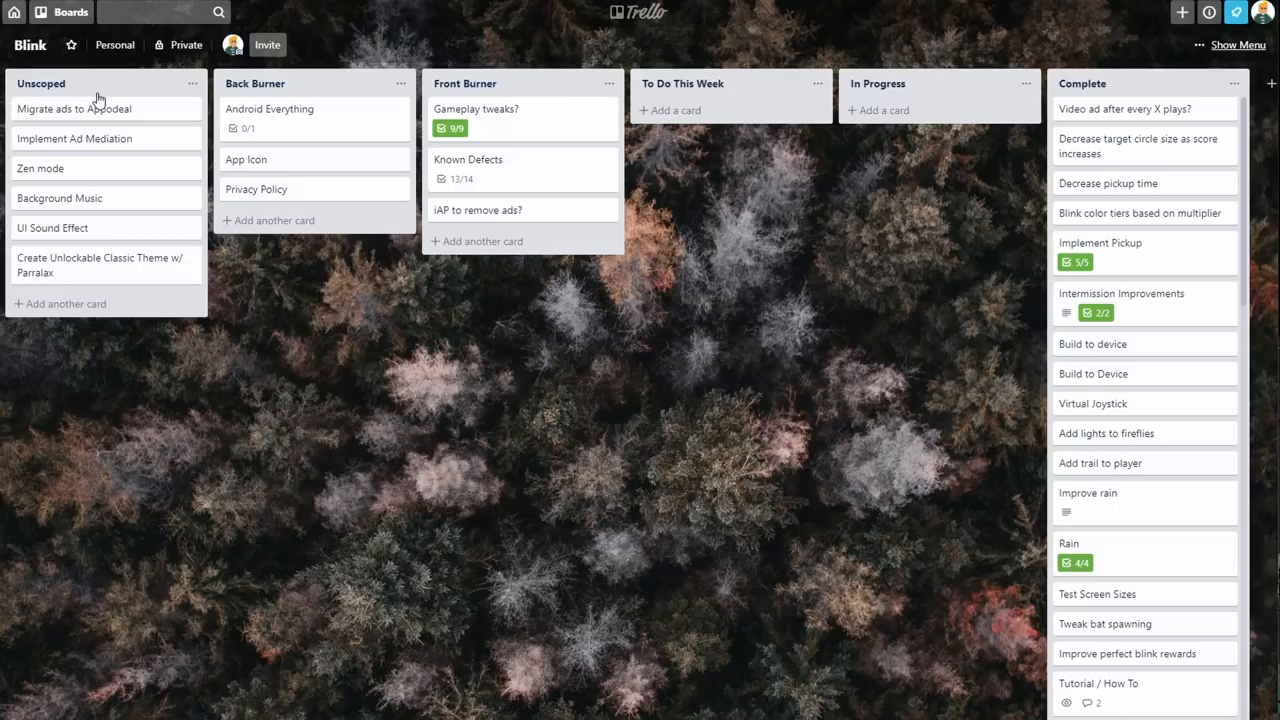
mouse_move(135, 384)
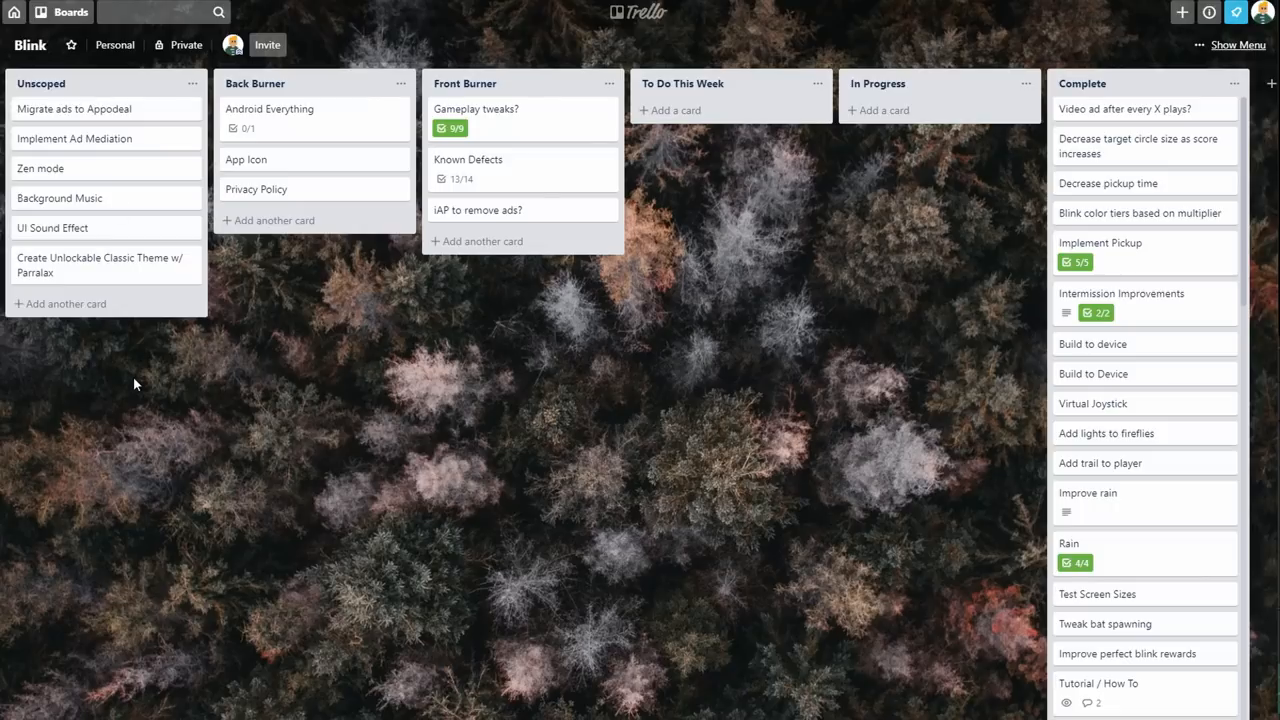
mouse_move(1063, 674)
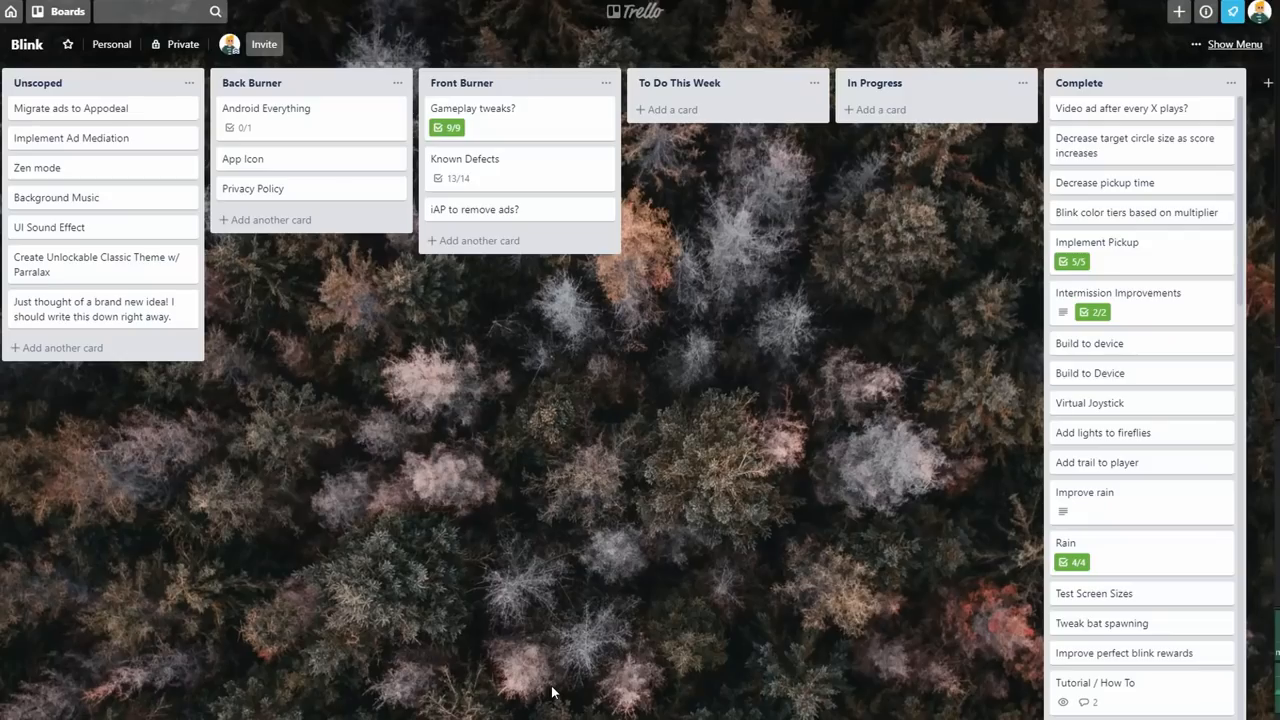
mouse_move(422, 317)
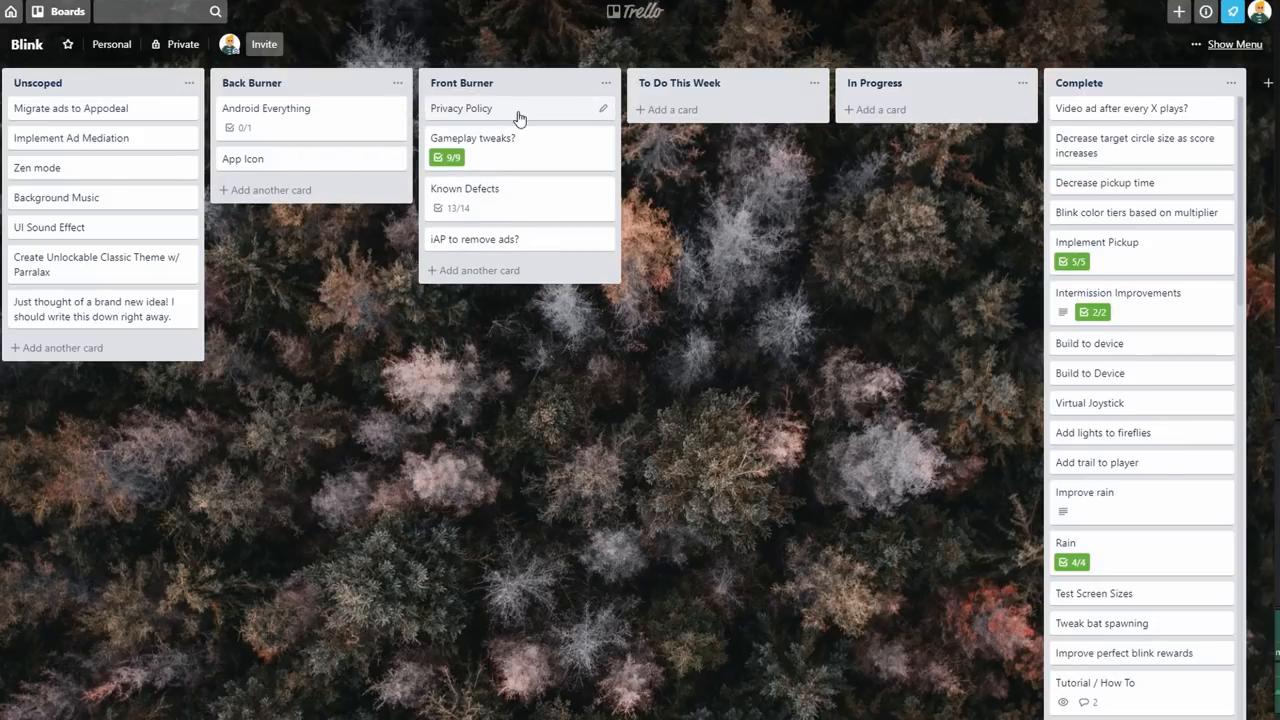
mouse_move(509, 243)
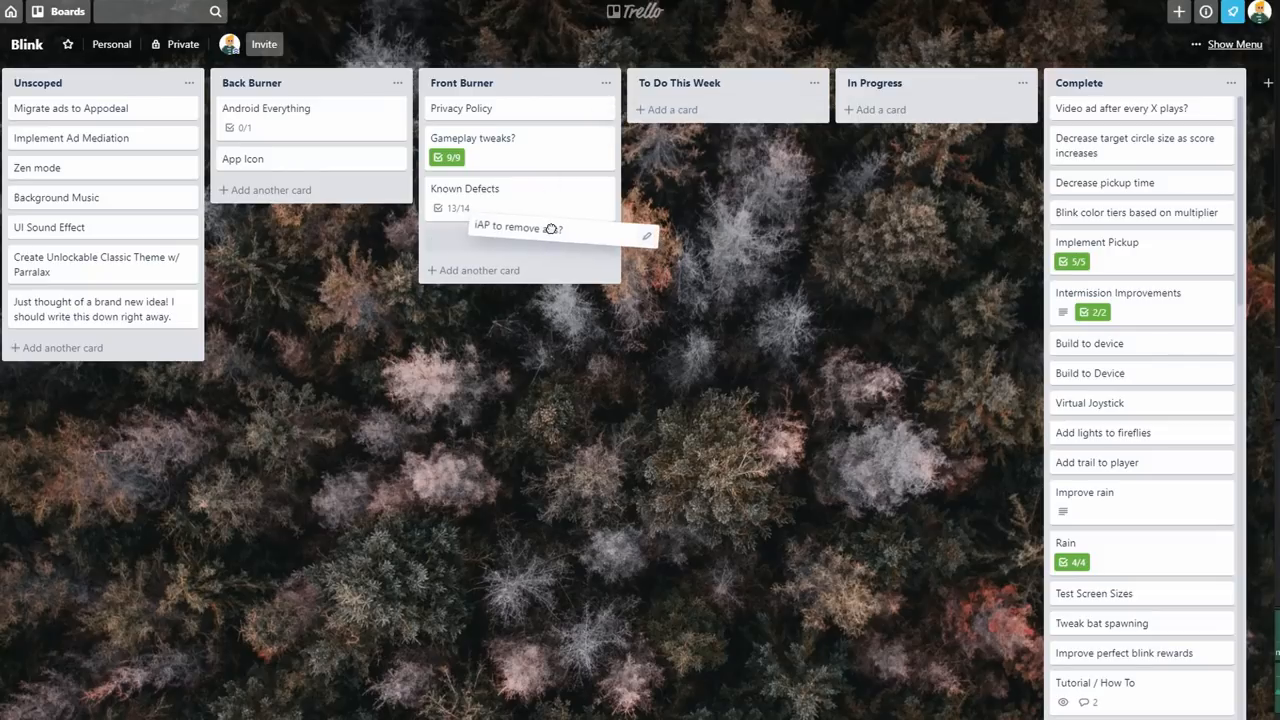
Open the Known Defects card details, then close them.
click(464, 188)
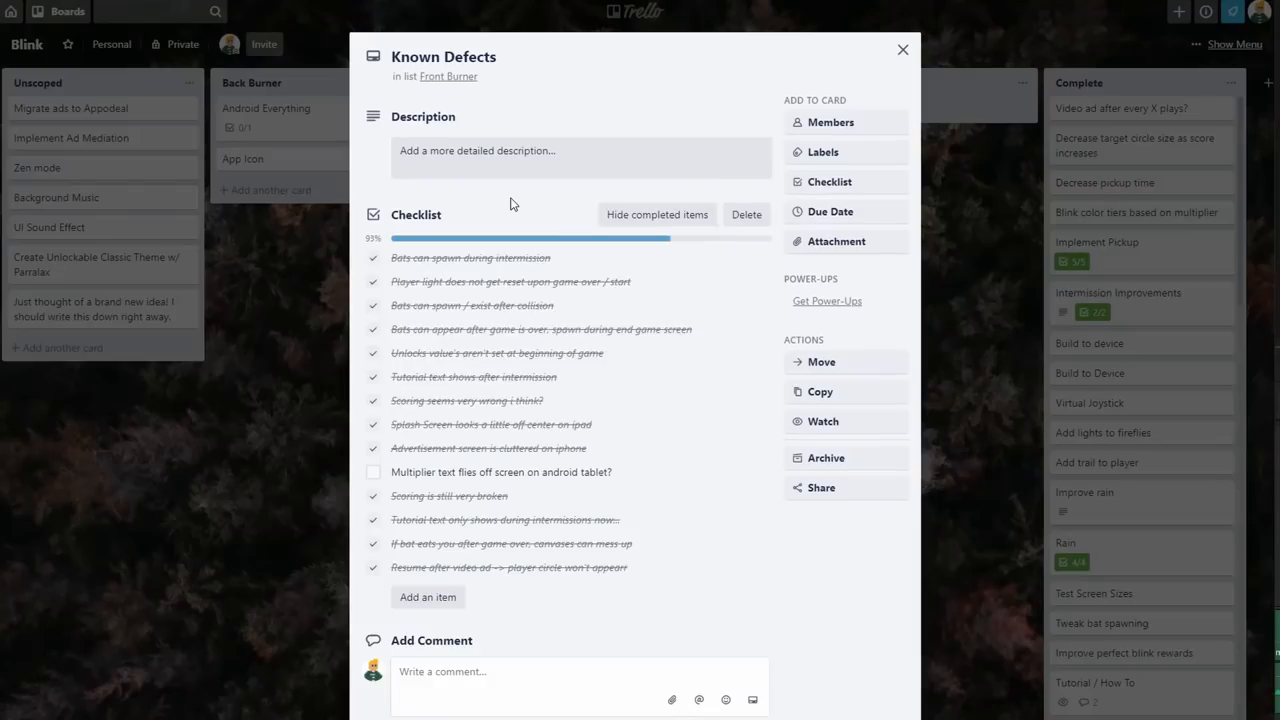
click(902, 49)
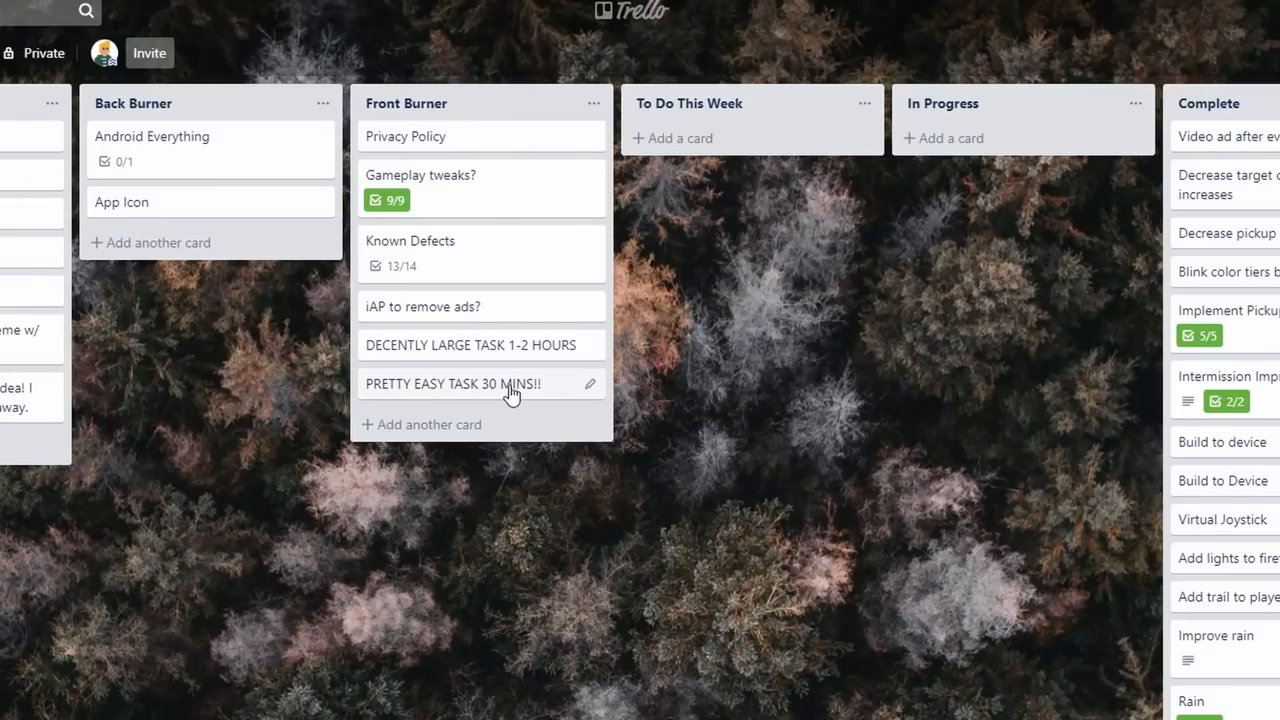
Reorder the two task cards, moving DECENTLY LARGE TASK 1-2 HOURS into To Do This Week.
drag(480, 383, 550, 350)
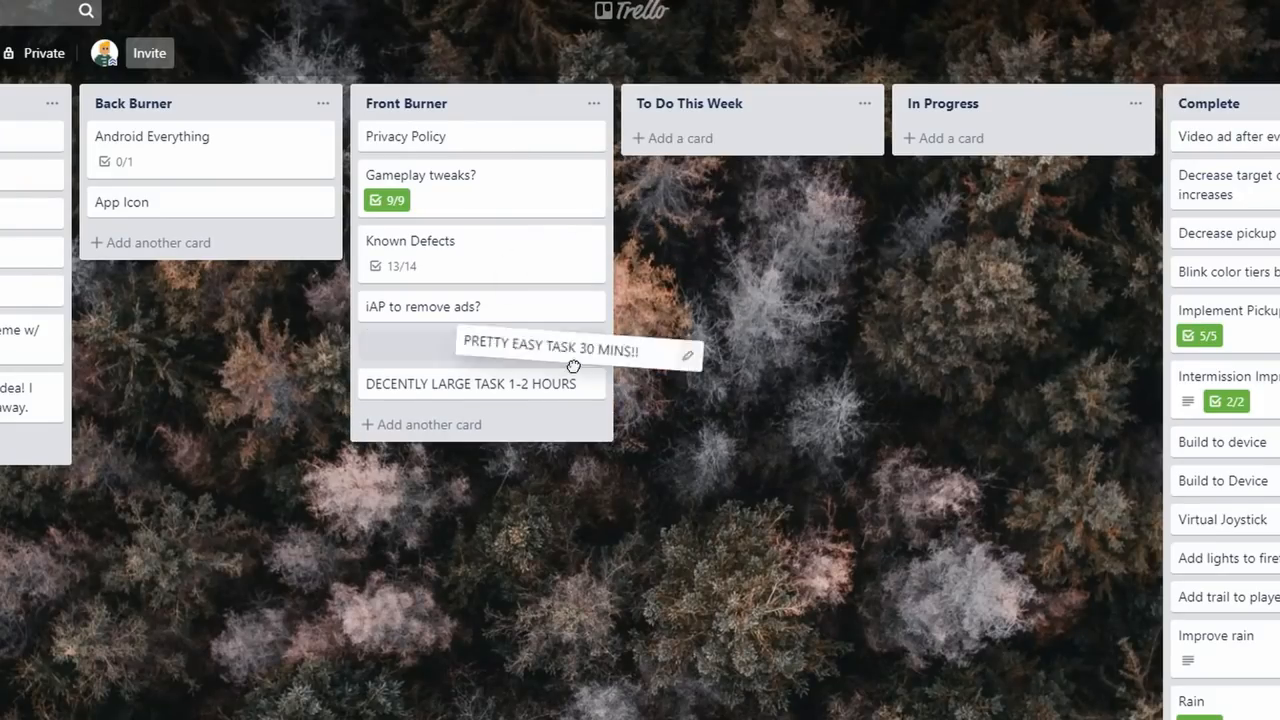
drag(573, 383, 535, 327)
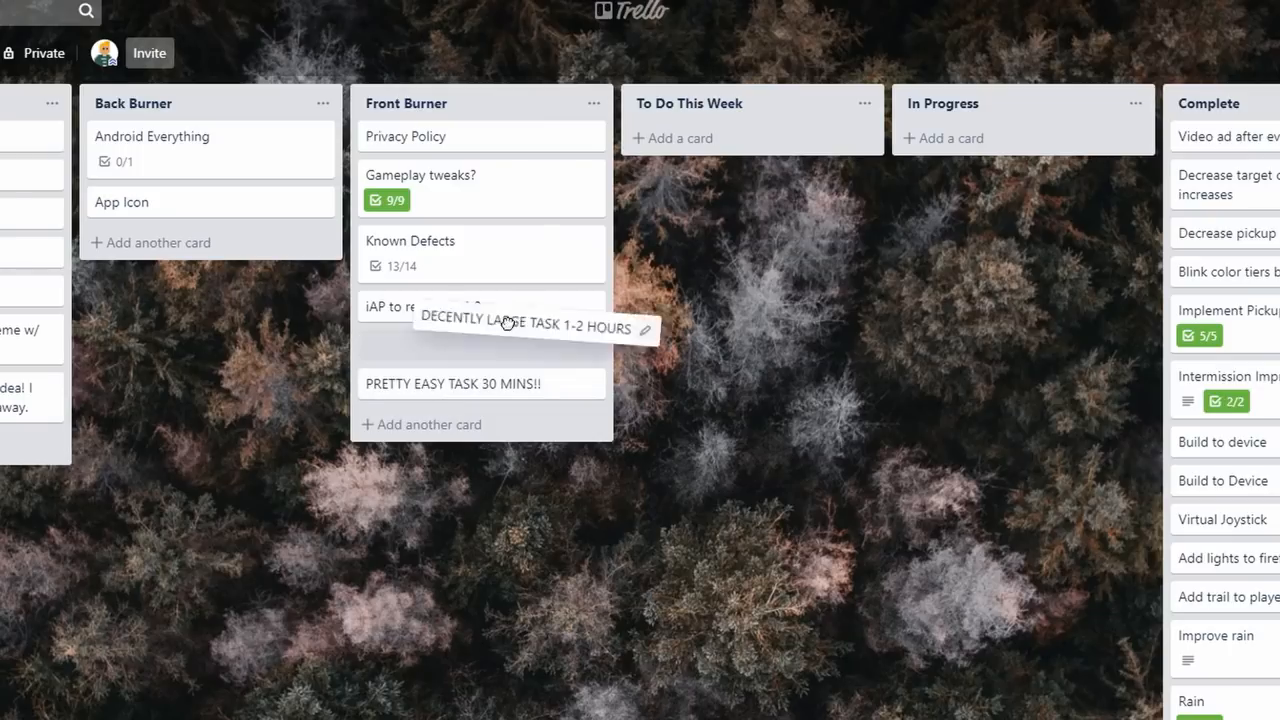
drag(505, 320, 745, 136)
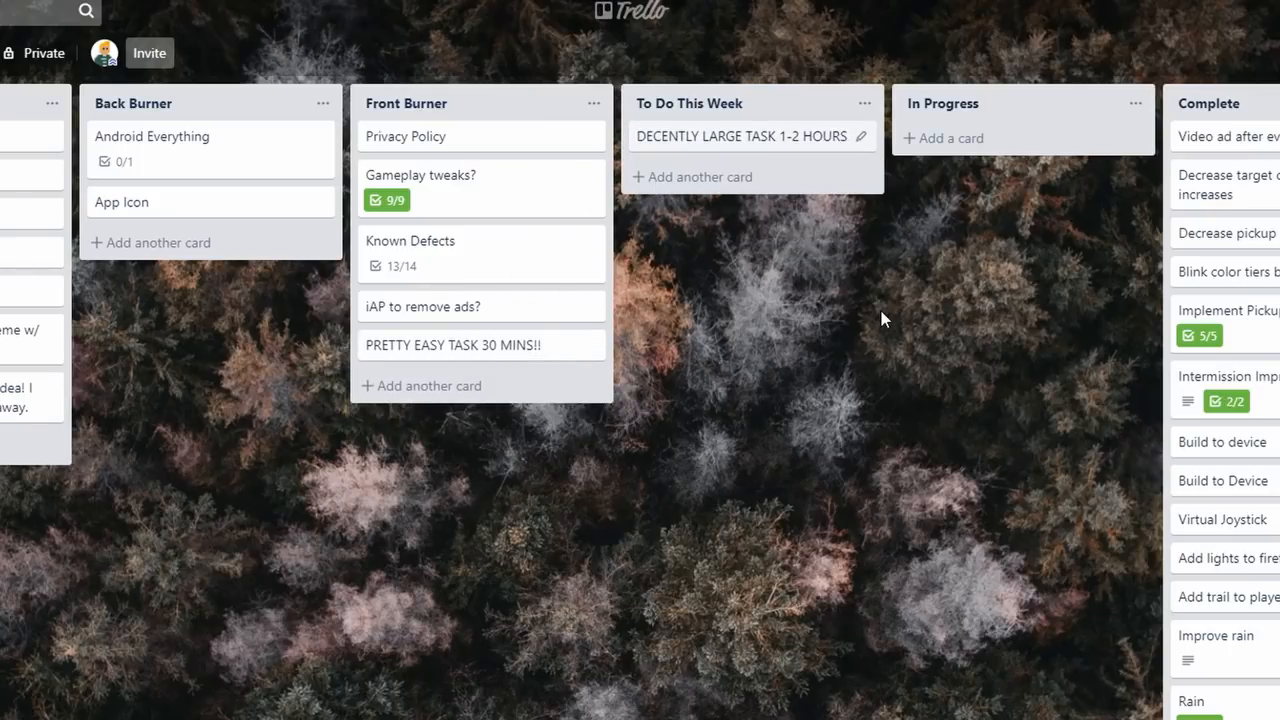
mouse_move(1267, 342)
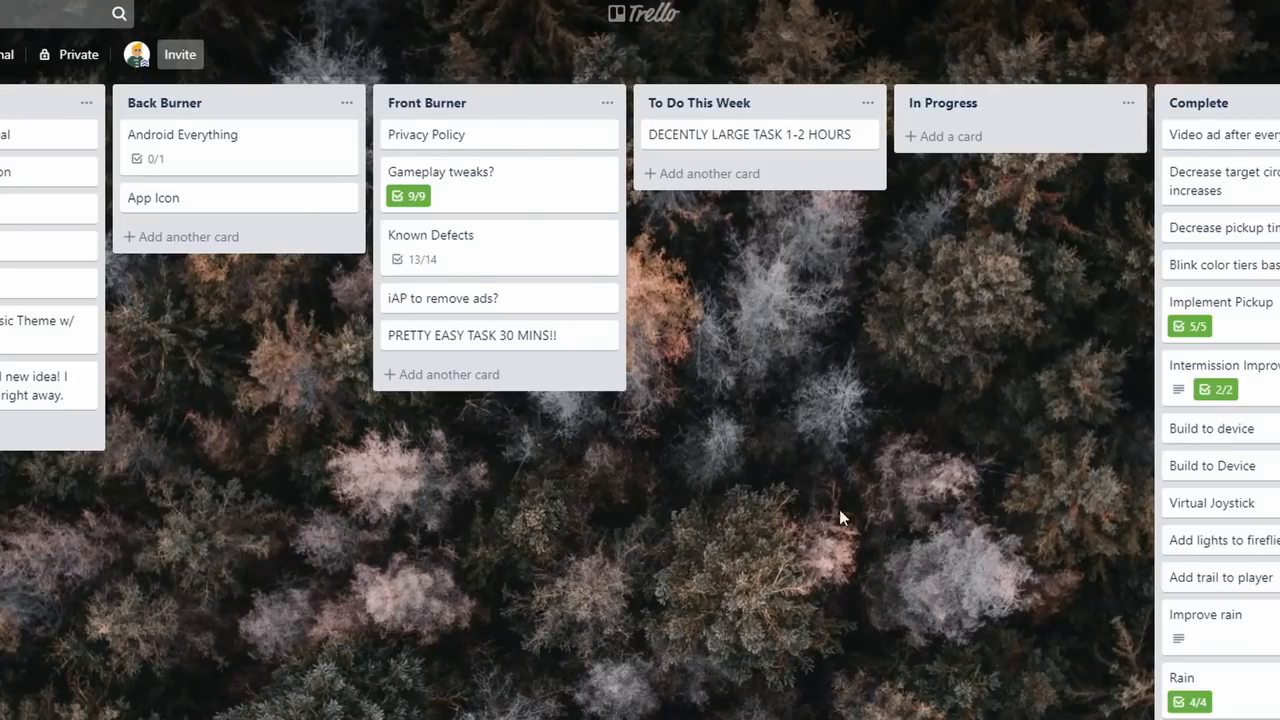
Open the Known Defects card to view its details, then close it.
click(430, 235)
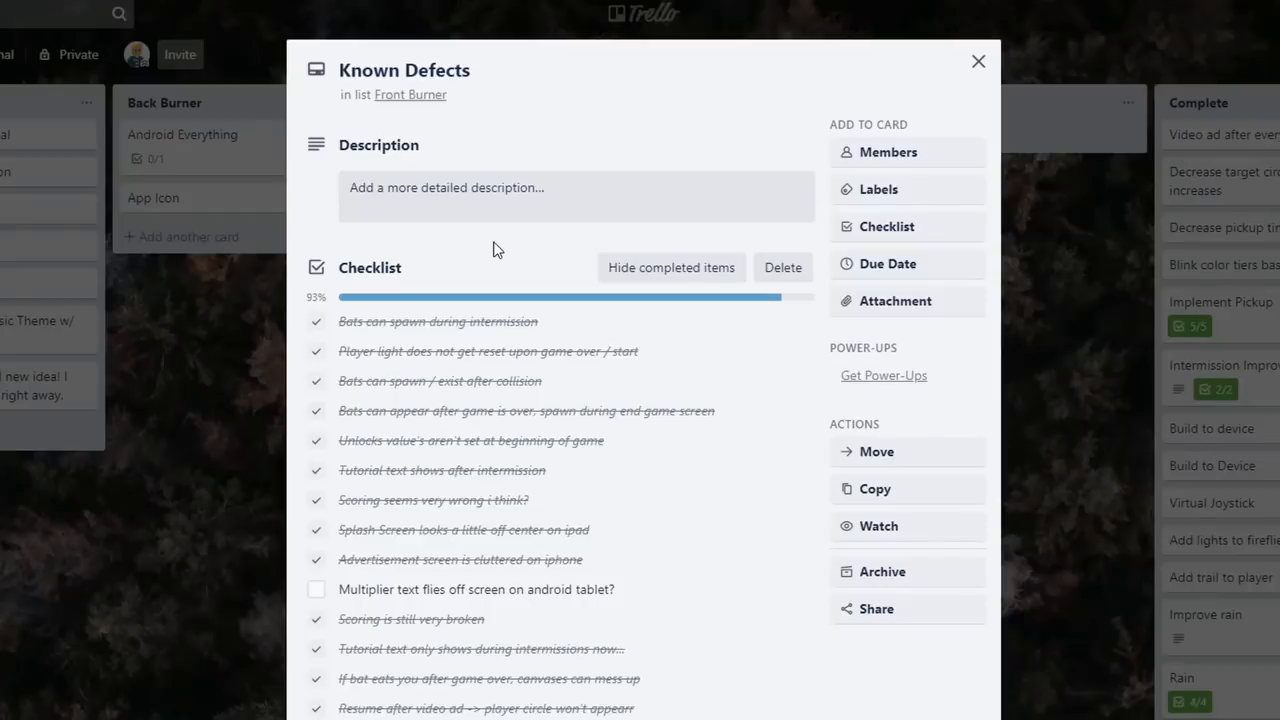
mouse_move(257, 599)
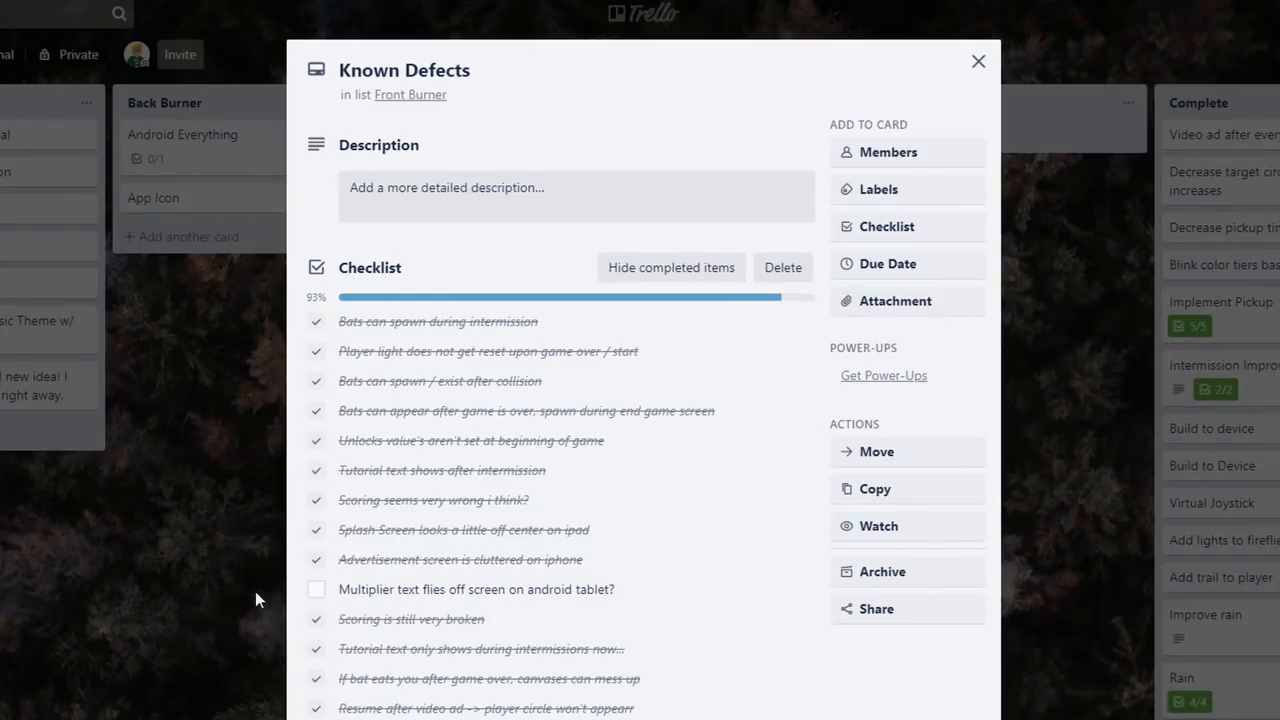
click(977, 61)
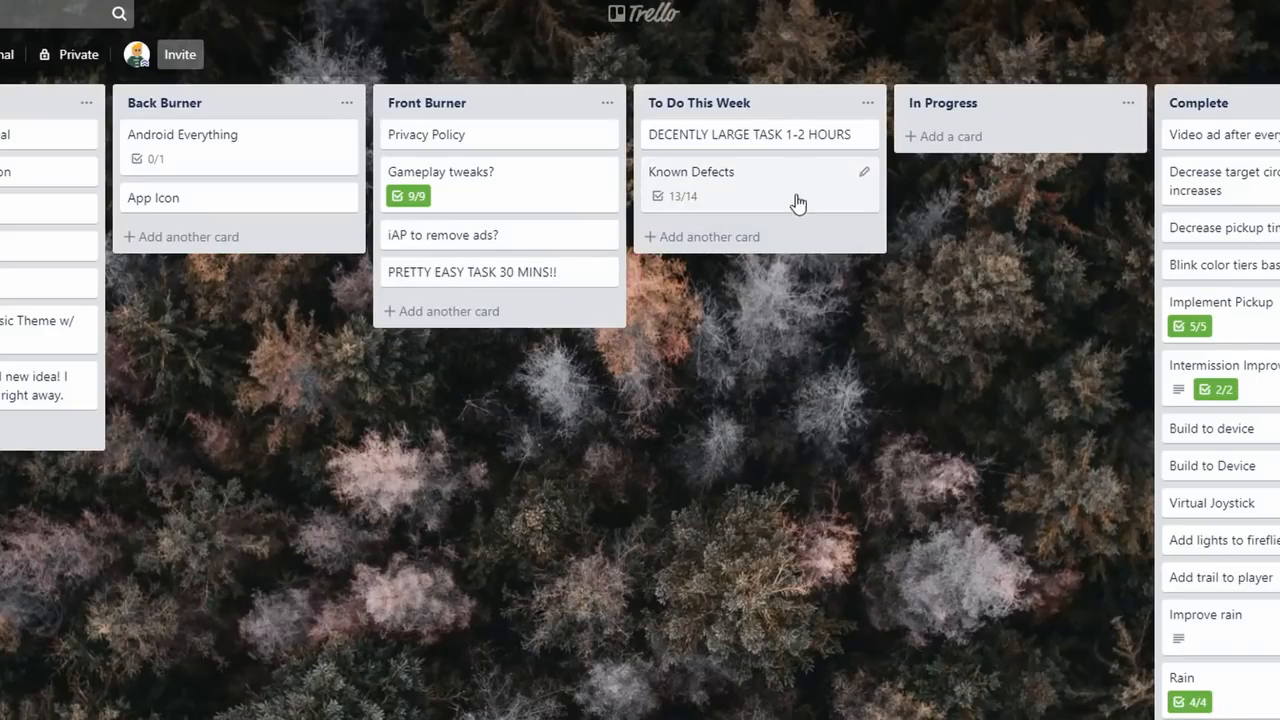